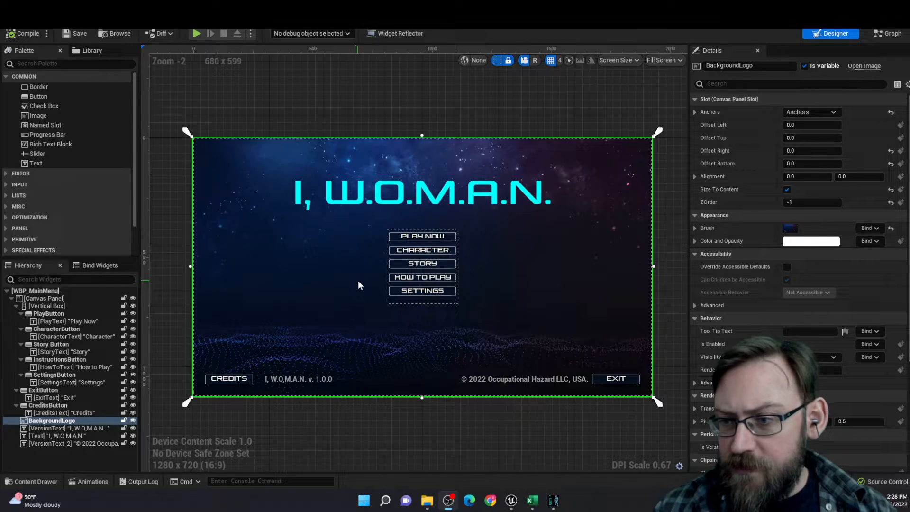
Step: Show BeginPlay creating the main menu widget and storing it in the Main Menu variable
click(421, 291)
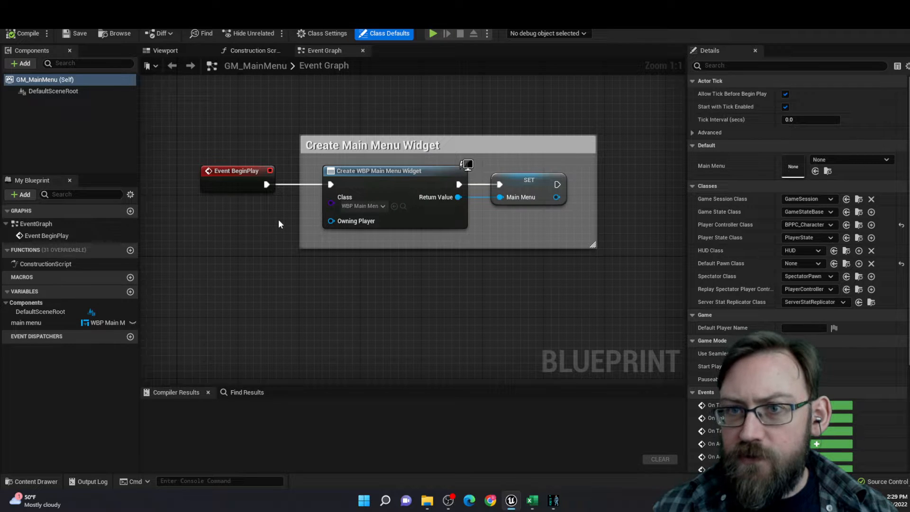
mouse_move(400, 185)
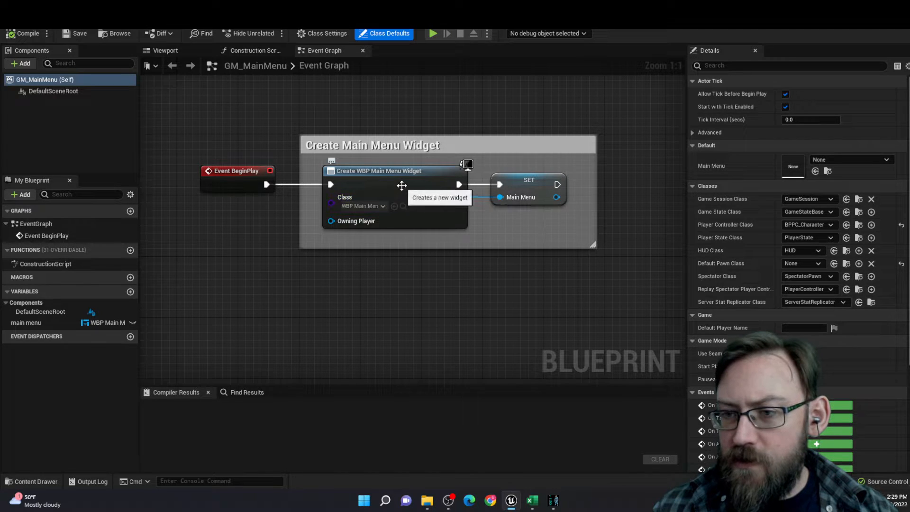
mouse_move(269, 229)
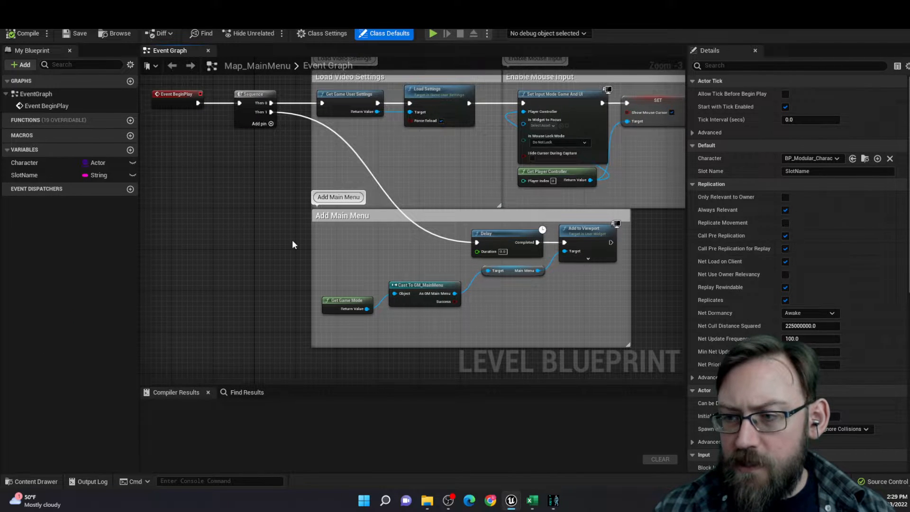
mouse_move(583, 229)
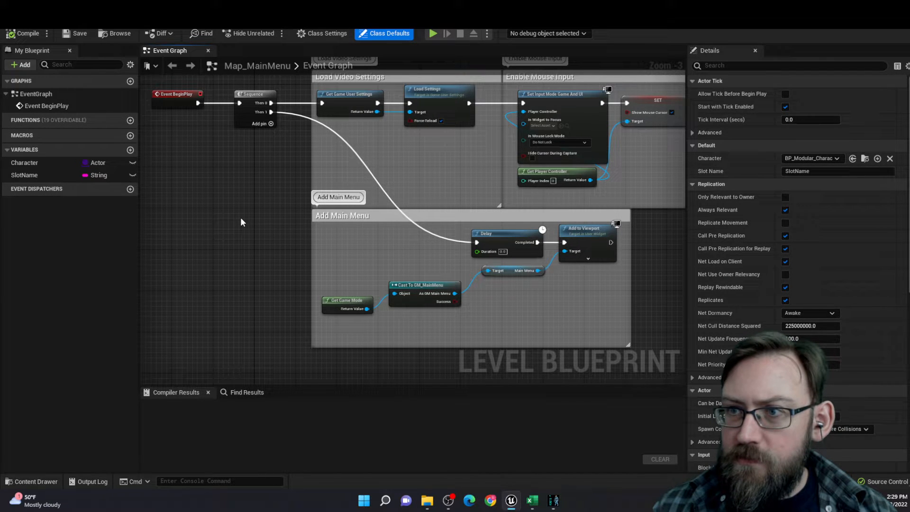
mouse_move(190, 200)
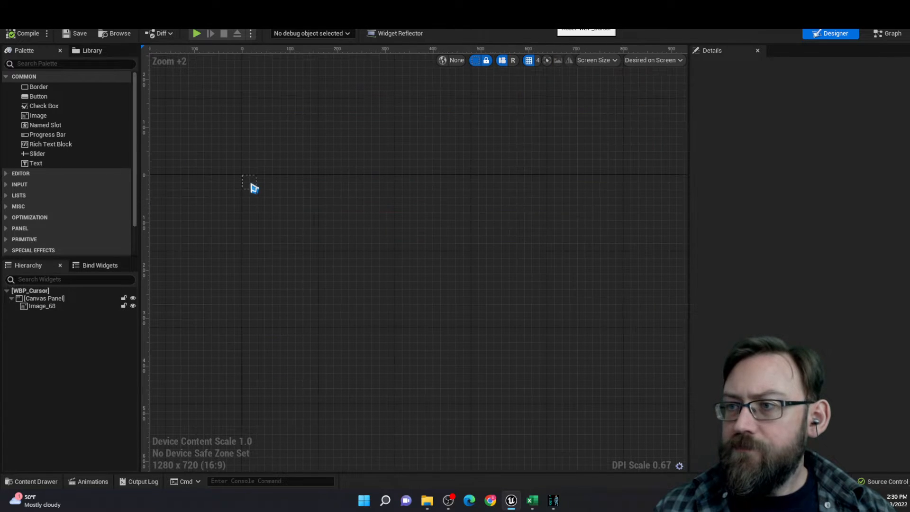
Step: Show the WBP_Instructions layout listing keyboard and game controller controls
click(252, 186)
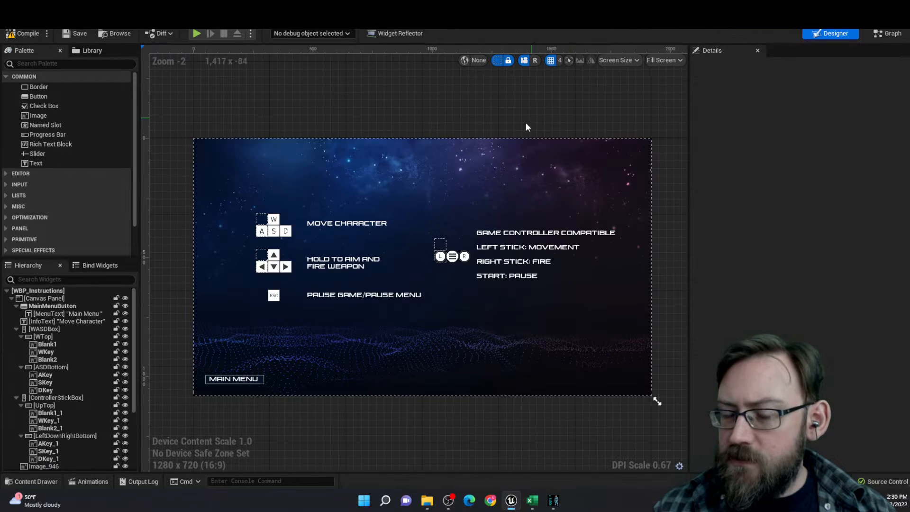
click(364, 294)
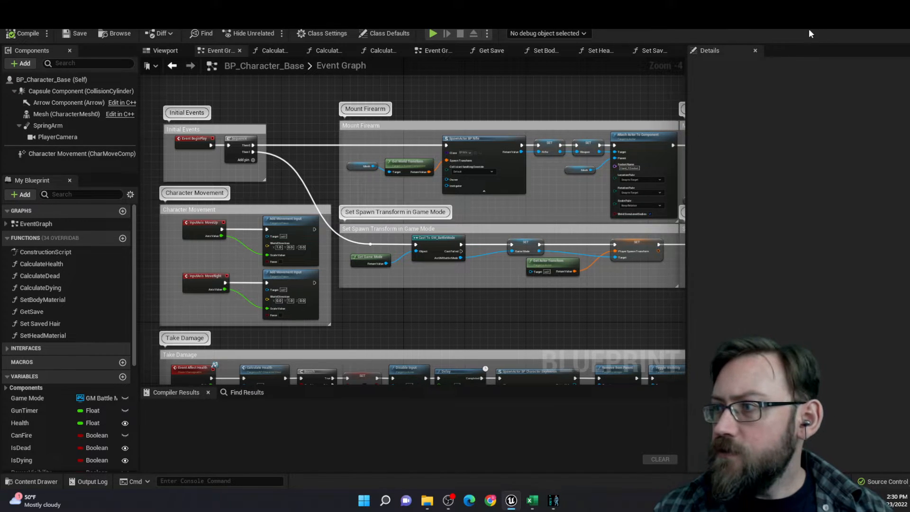
Step: Review the Take Damage and Dying groups, then bring the running game forward
scroll(down, 3)
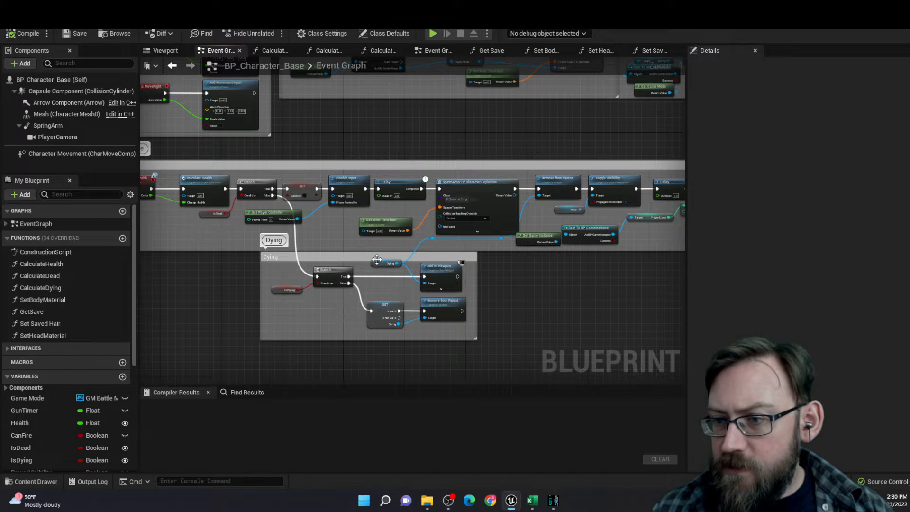
mouse_move(197, 263)
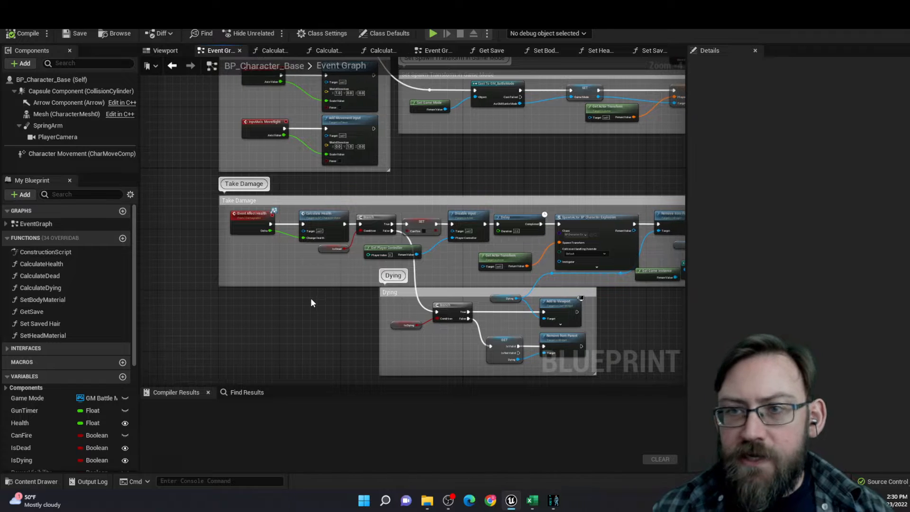
mouse_move(480, 478)
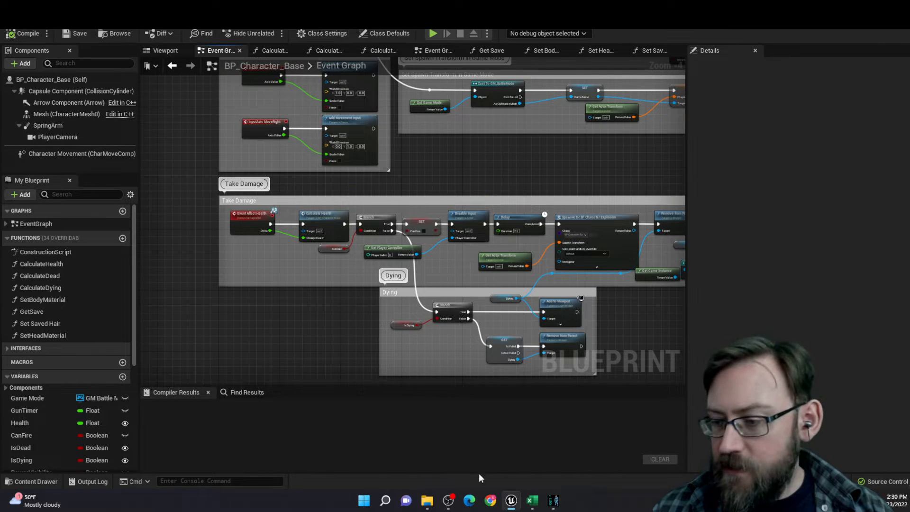
click(433, 33)
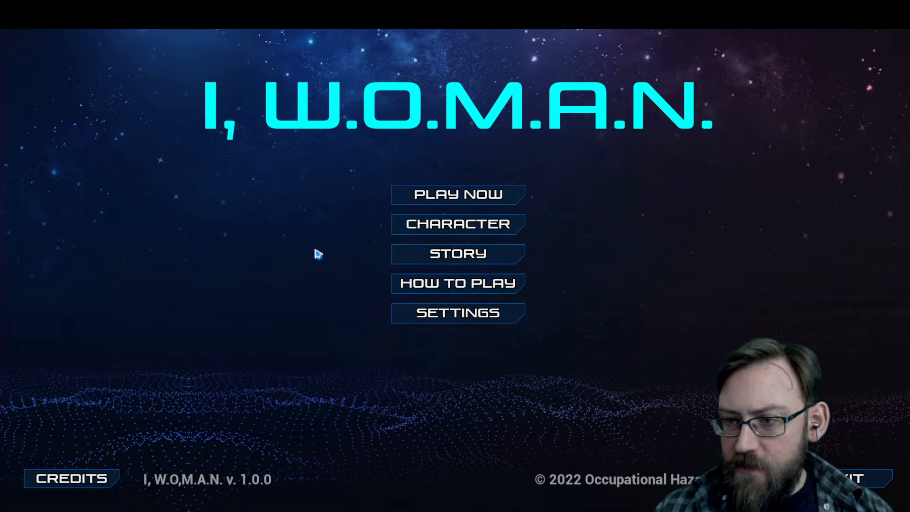
Step: View the STORY screen, return to the main menu, and choose HOW TO PLAY
click(457, 223)
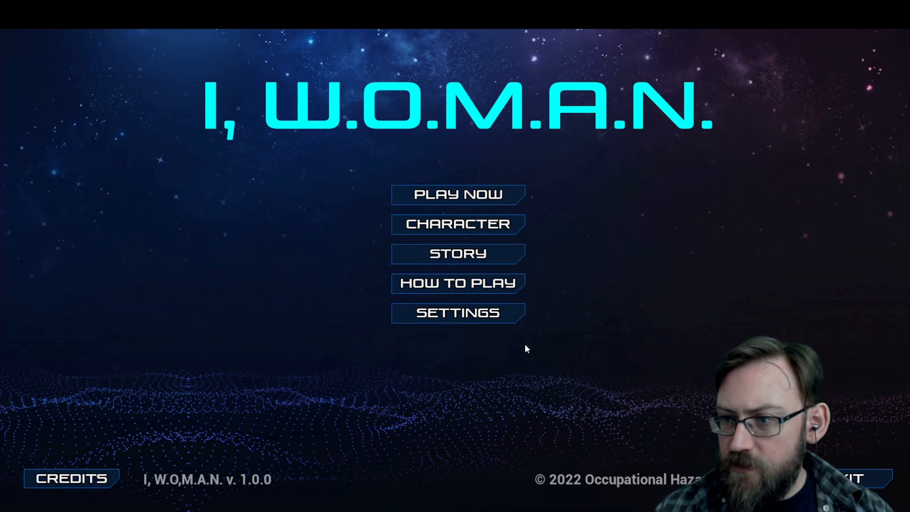
click(458, 254)
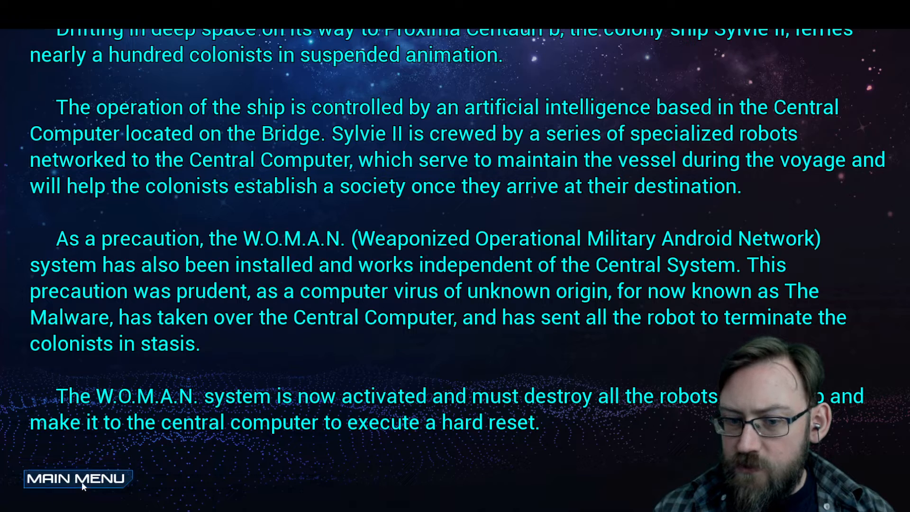
click(77, 478)
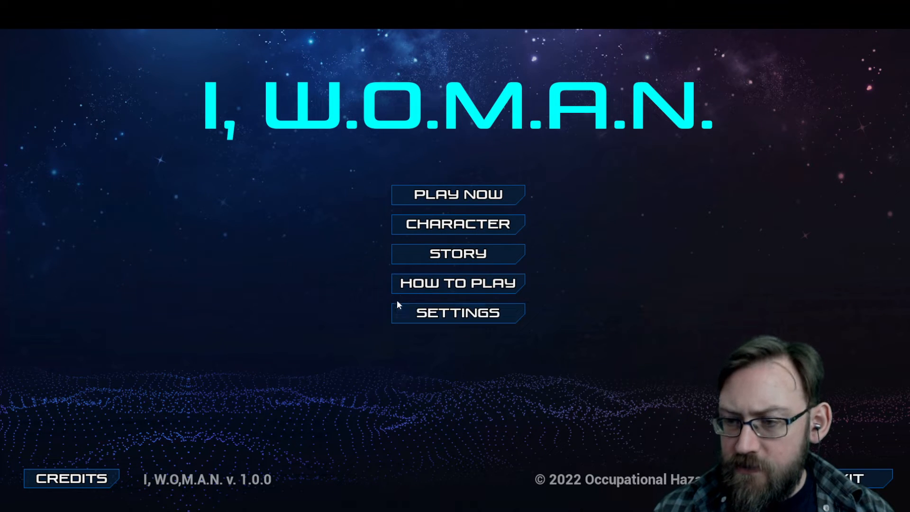
click(457, 283)
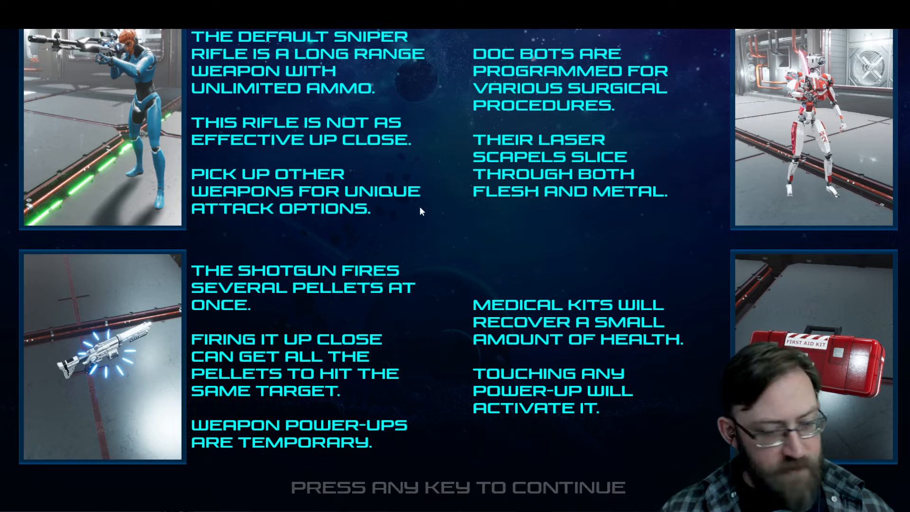
mouse_move(498, 236)
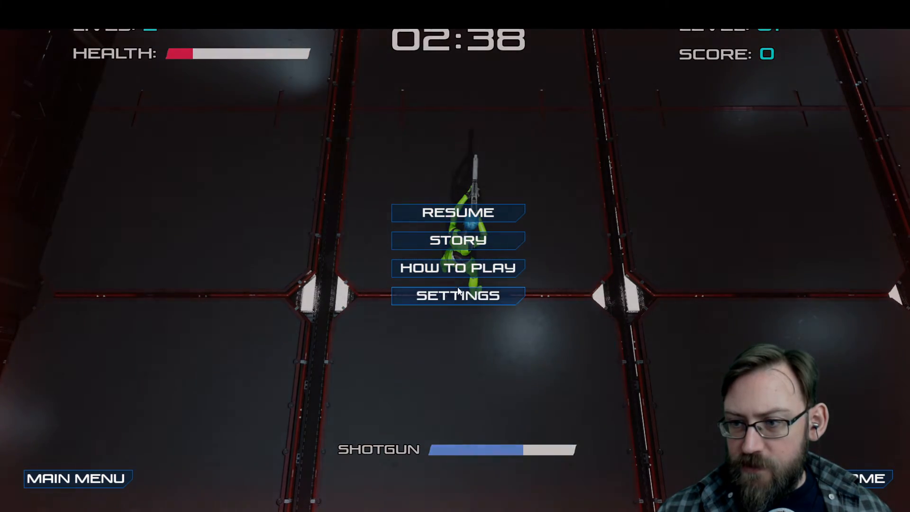
Step: Show HOW TO PLAY controls for keyboard and game controller from the pause menu
click(457, 267)
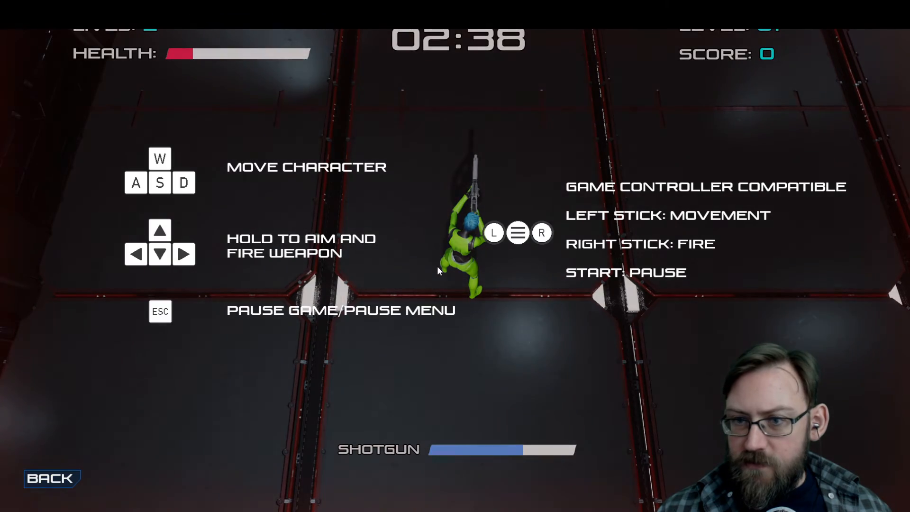
mouse_move(192, 183)
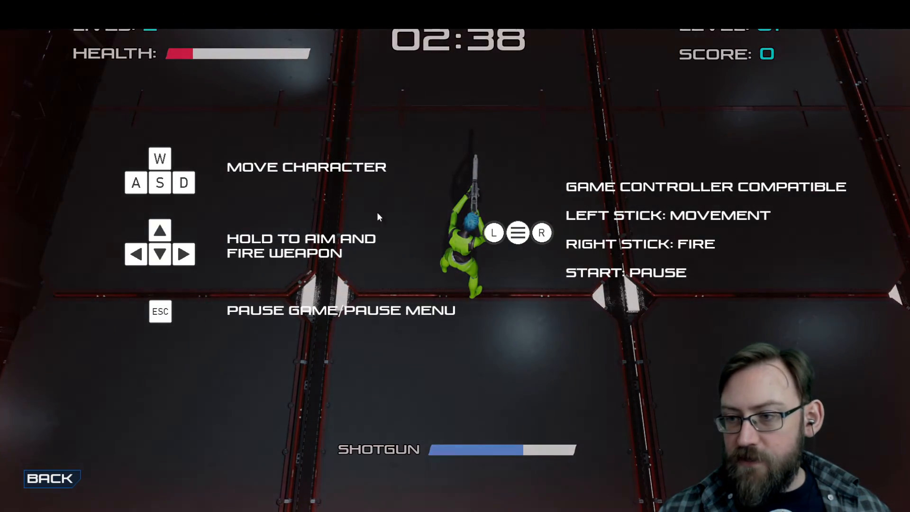
mouse_move(432, 248)
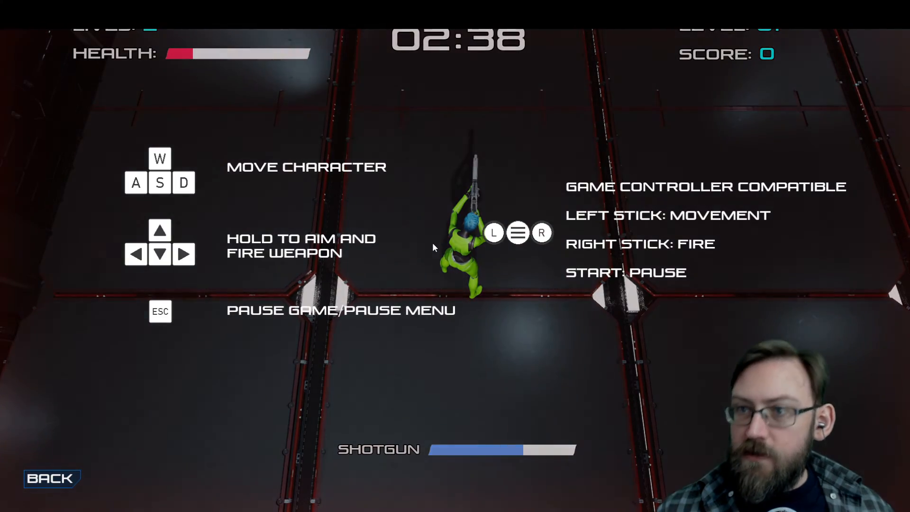